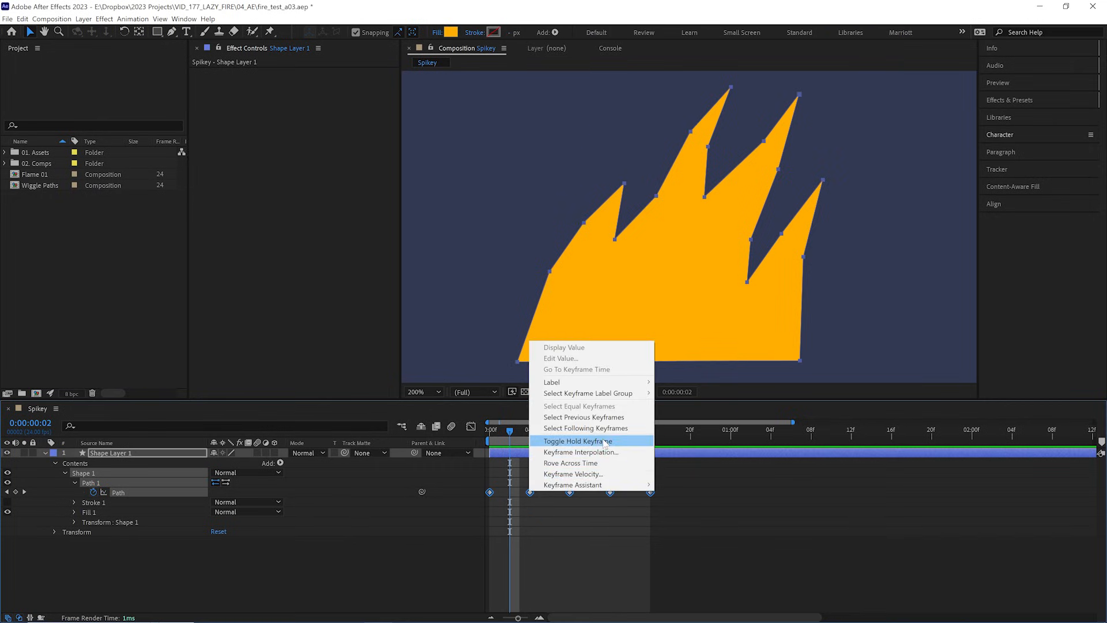
# - Toggle the selected Path keyframes to hold so the spiky shape snaps between poses
pyautogui.click(575, 440)
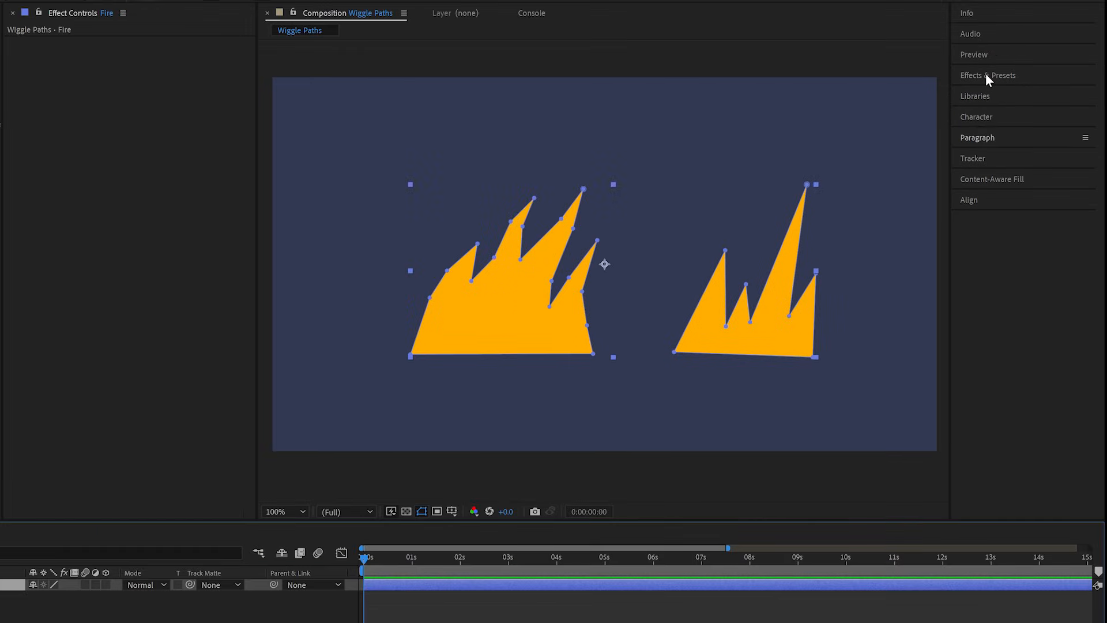
# - Find Turbulent Displace by searching 'turb' and apply it to the Fire layer
pyautogui.write('turb')
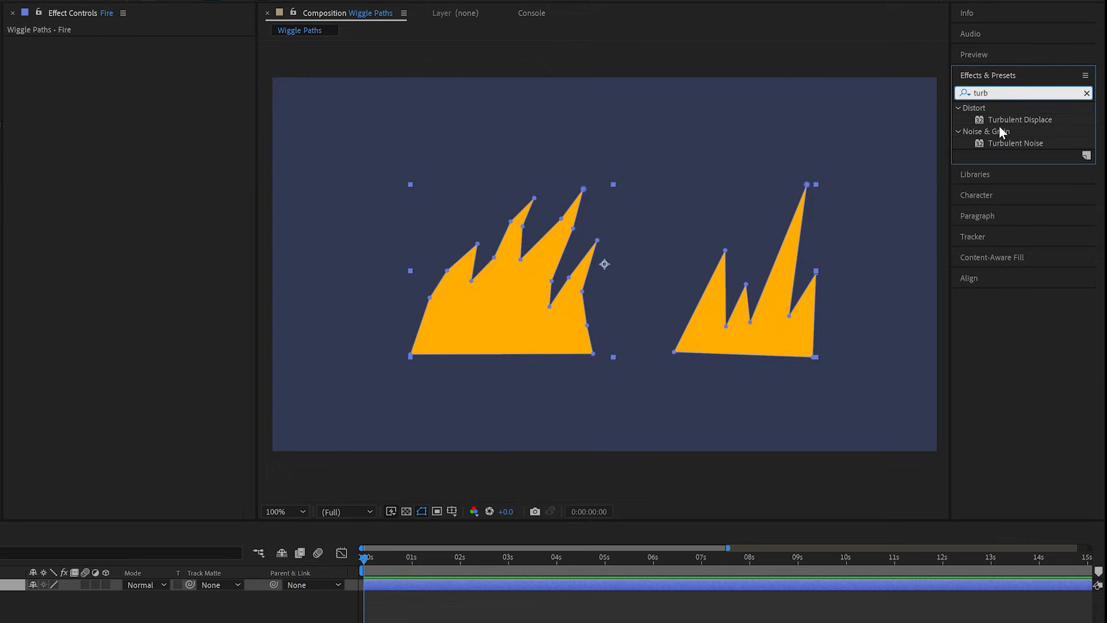
pyautogui.doubleClick(1020, 120)
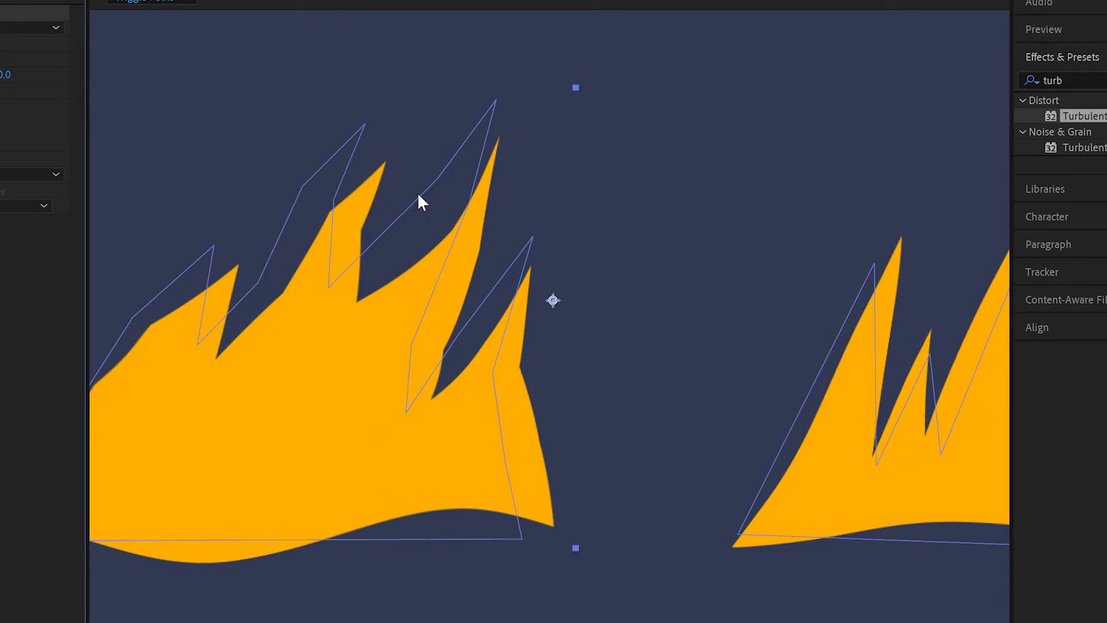
pyautogui.moveTo(384, 274)
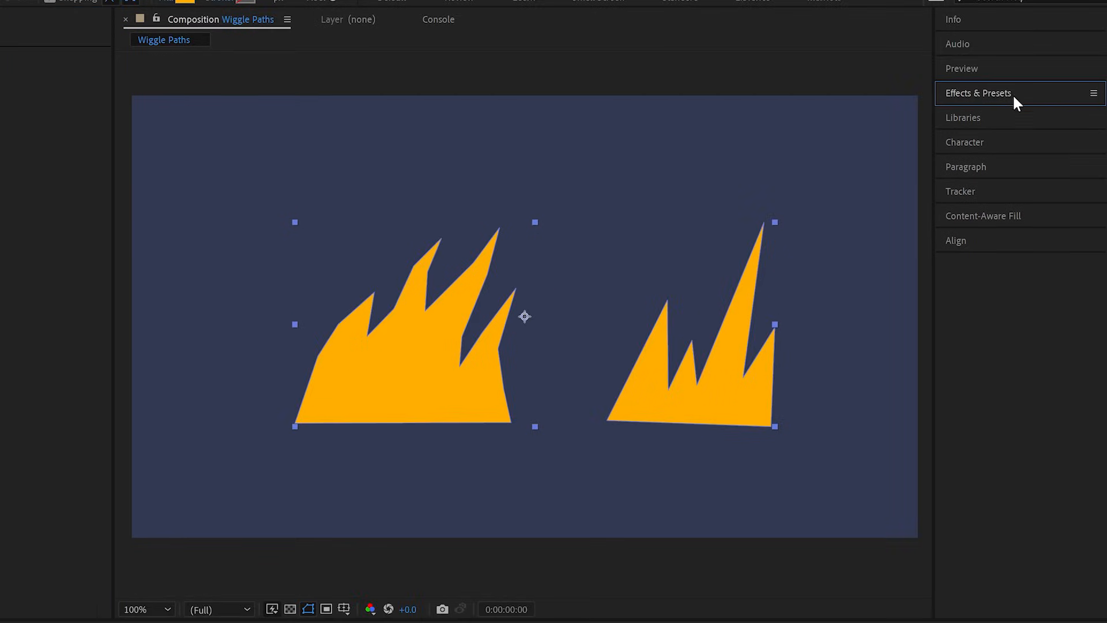
# - Expand the Fire layer contents and add a Wiggle Paths operator to jag the flame edges
pyautogui.click(979, 92)
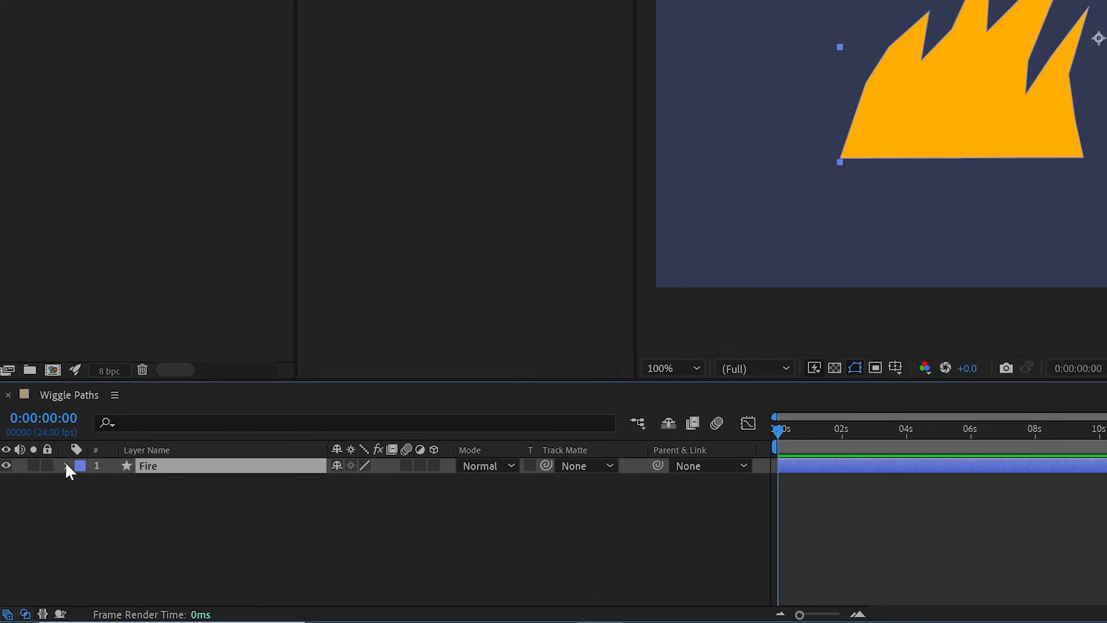
pyautogui.click(67, 466)
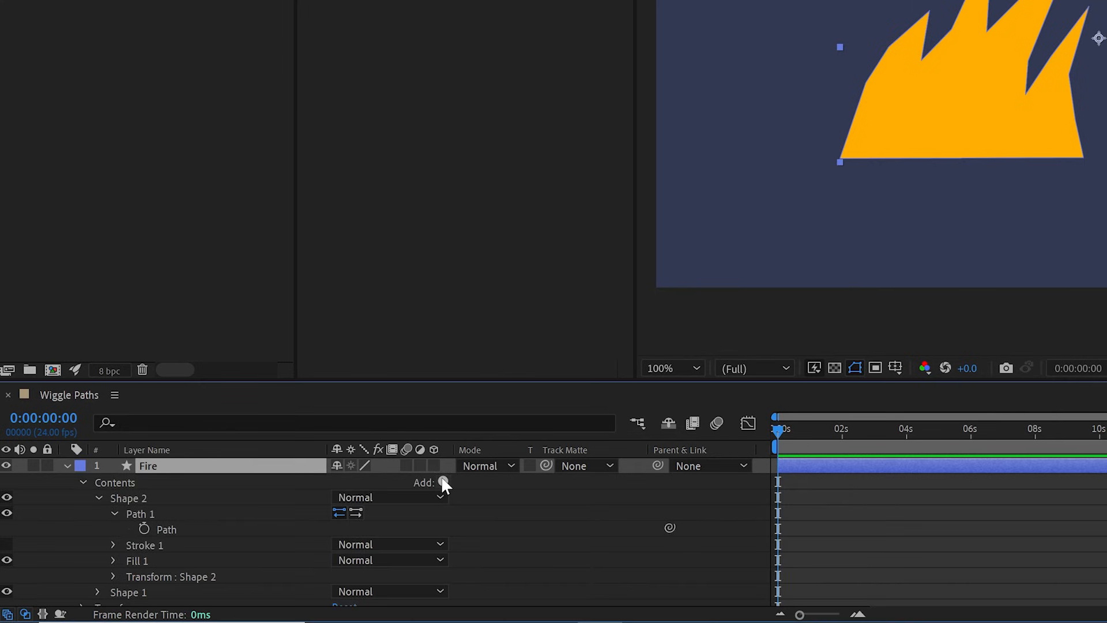
pyautogui.click(443, 482)
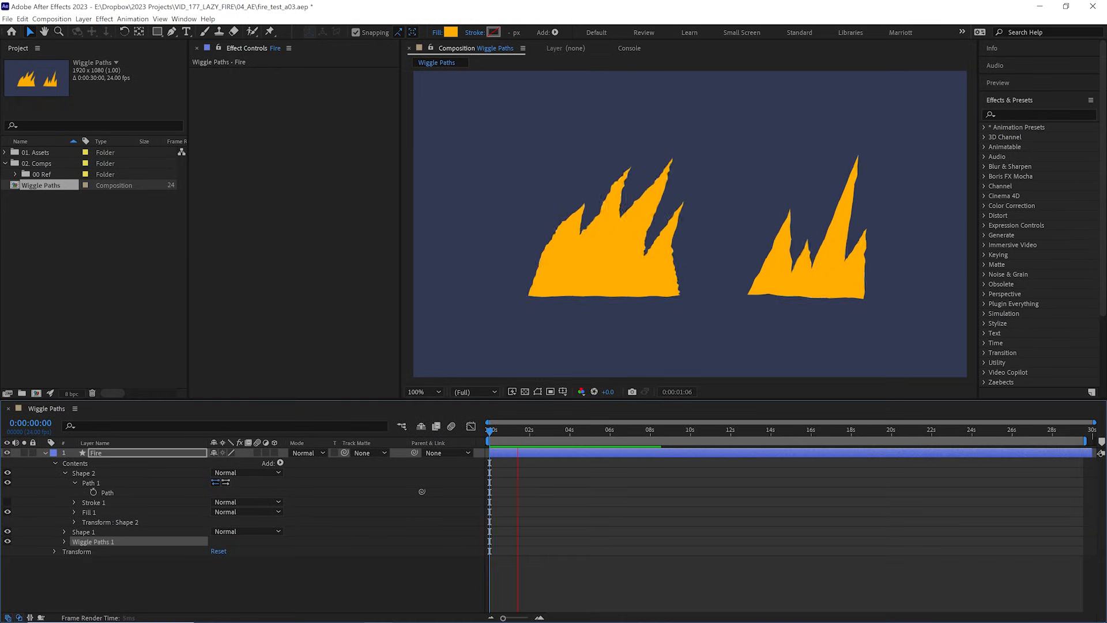
pyautogui.press('`')
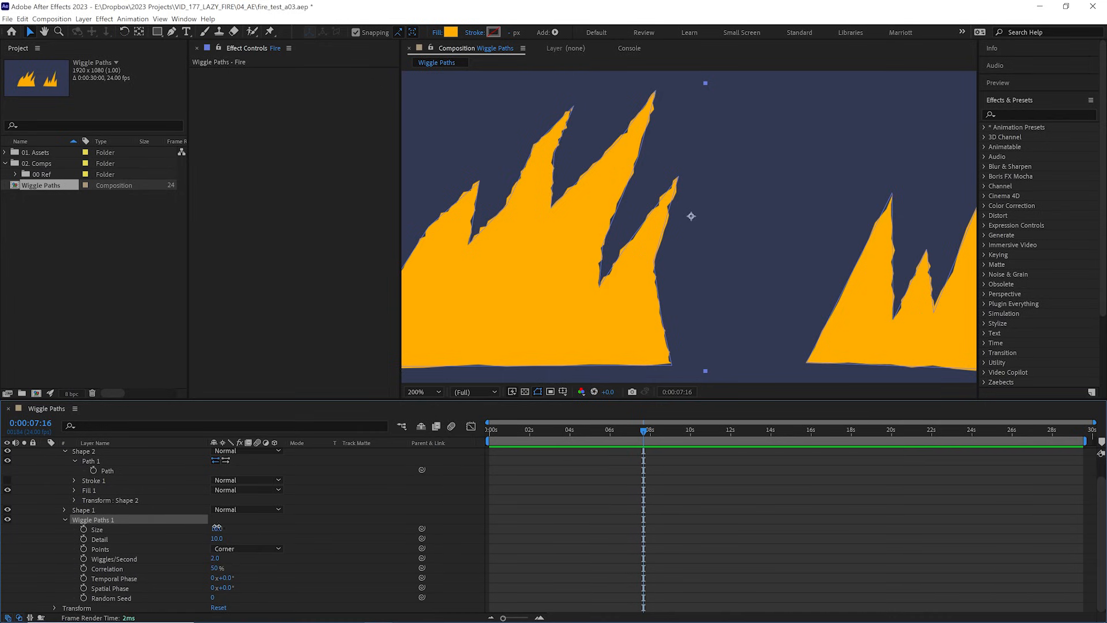
# - Set Wiggle Paths Size 39 with Corner points and lower Detail to 1 for broader distortion
pyautogui.moveTo(217, 529); pyautogui.dragTo(238, 529)
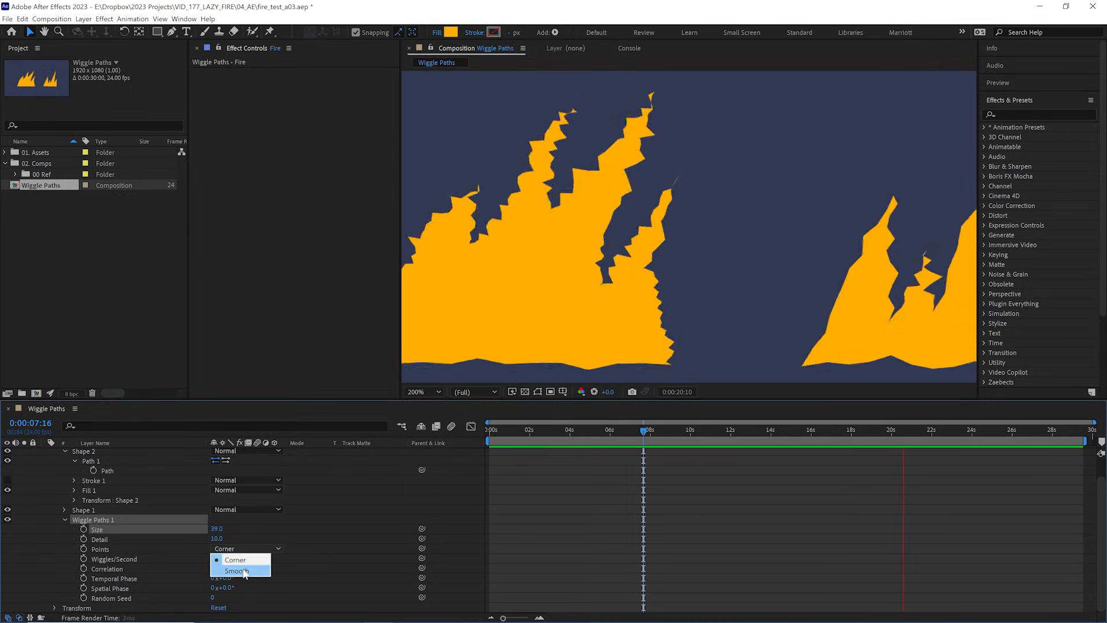
pyautogui.click(237, 570)
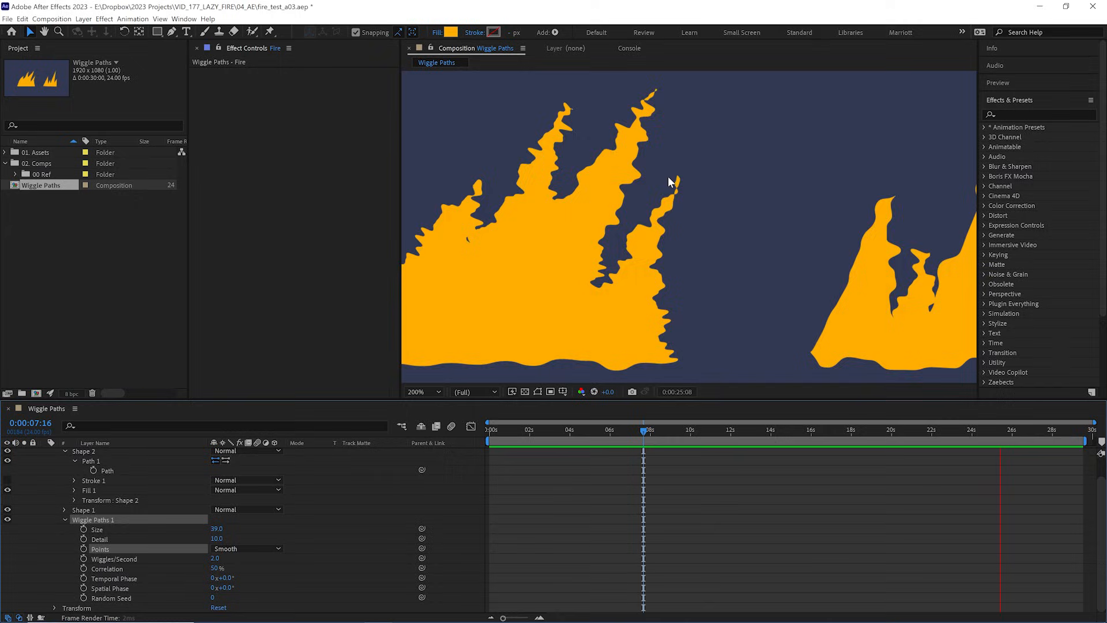
pyautogui.click(247, 548)
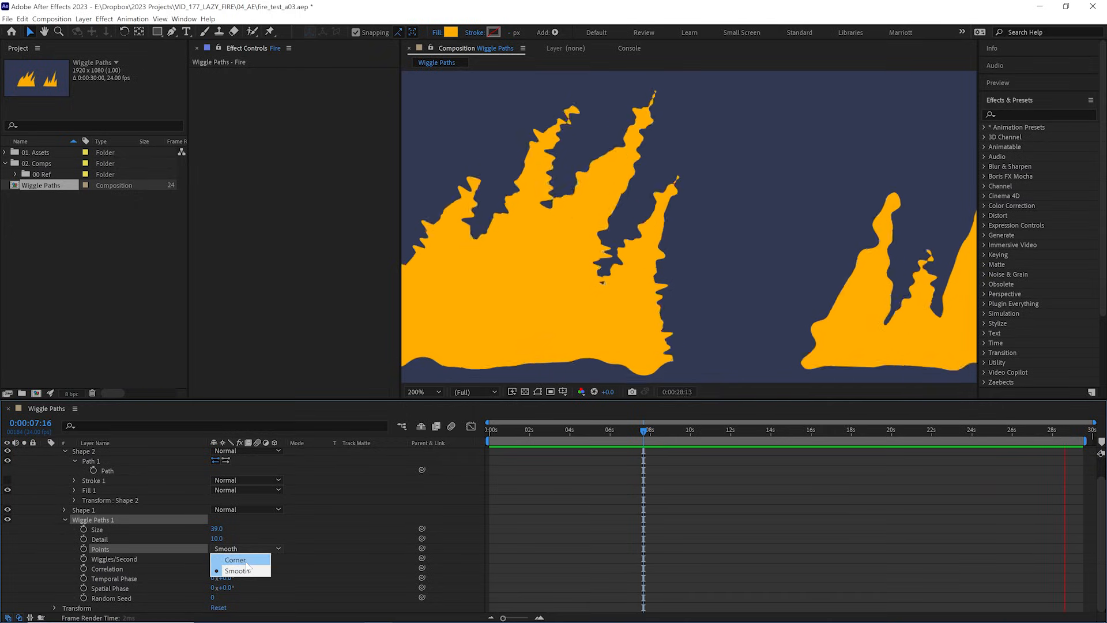
pyautogui.click(235, 559)
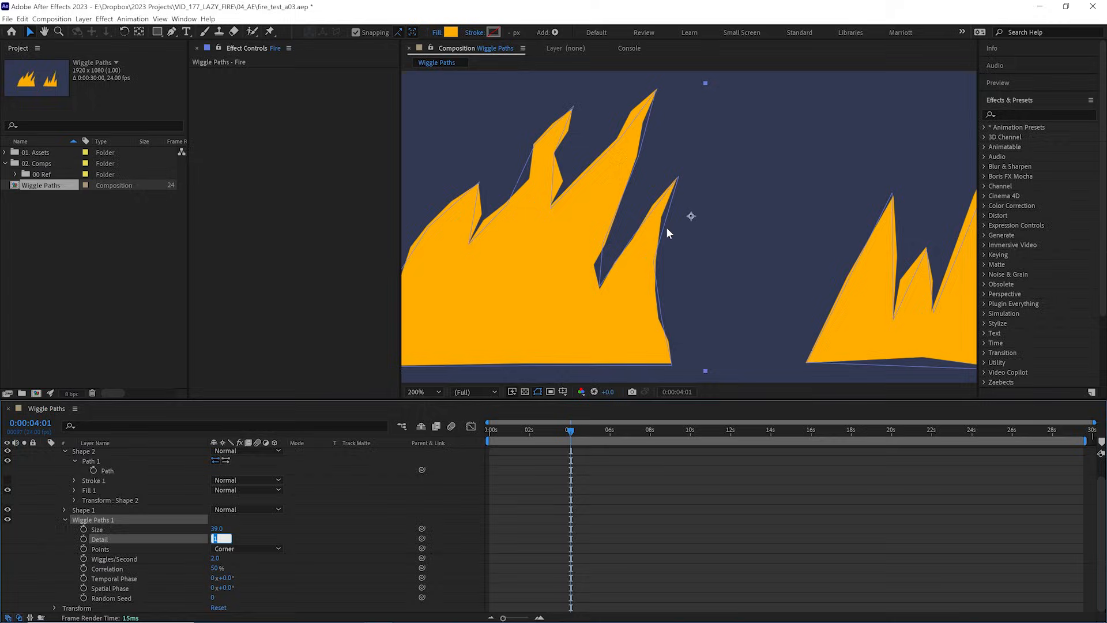
pyautogui.moveTo(664, 229)
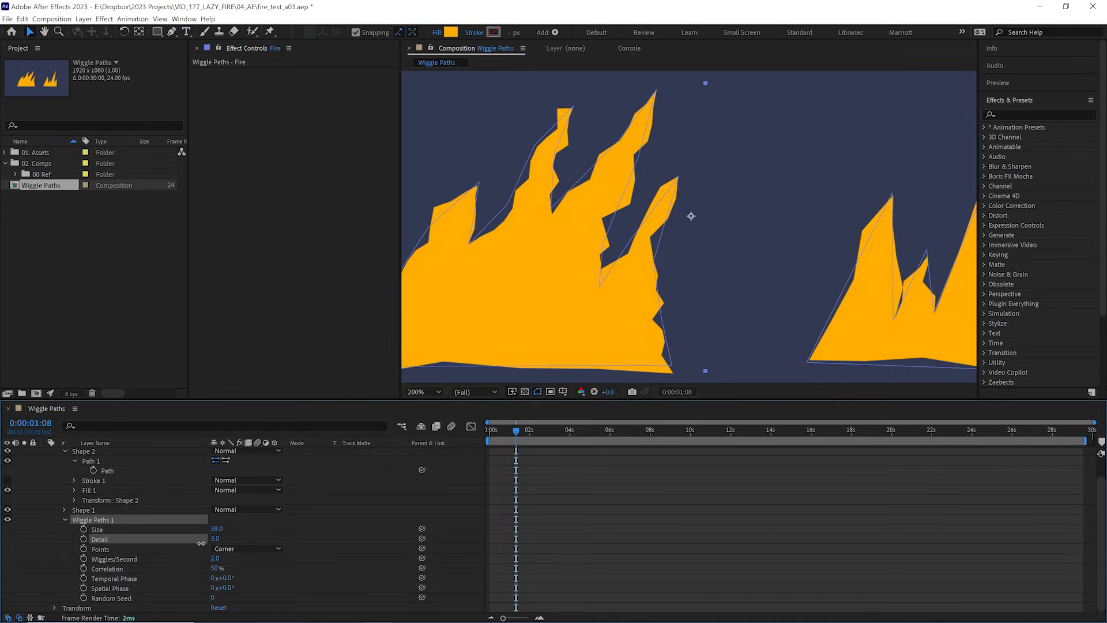
pyautogui.moveTo(215, 539); pyautogui.dragTo(226, 538)
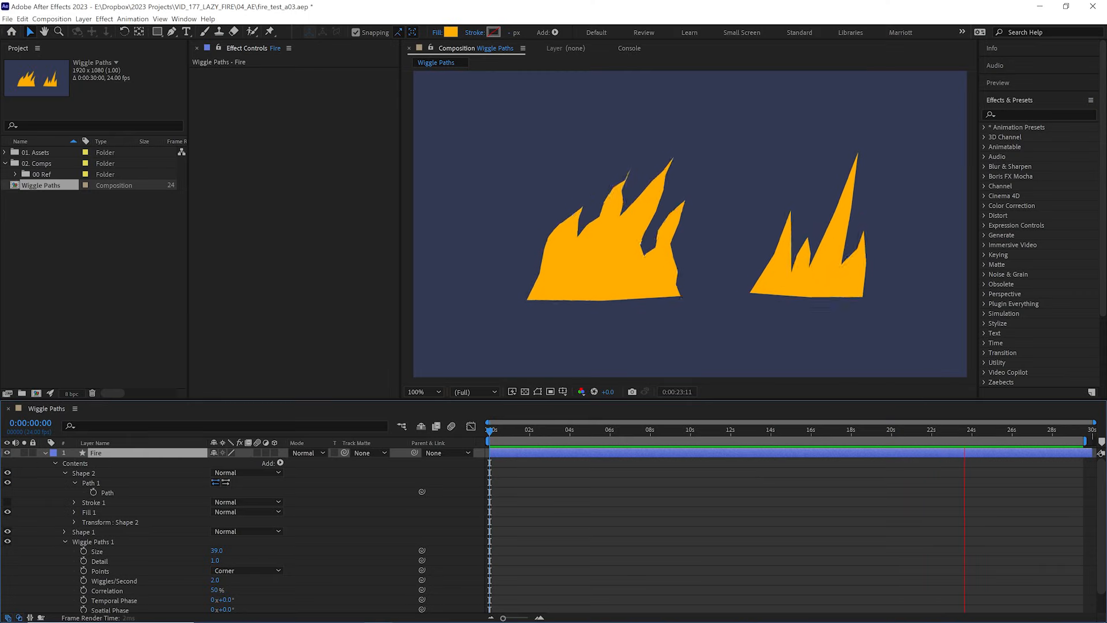
# - Apply Posterize Time at 8 fps to Fire and set Wiggles/Second to 4.0
pyautogui.write('poster')
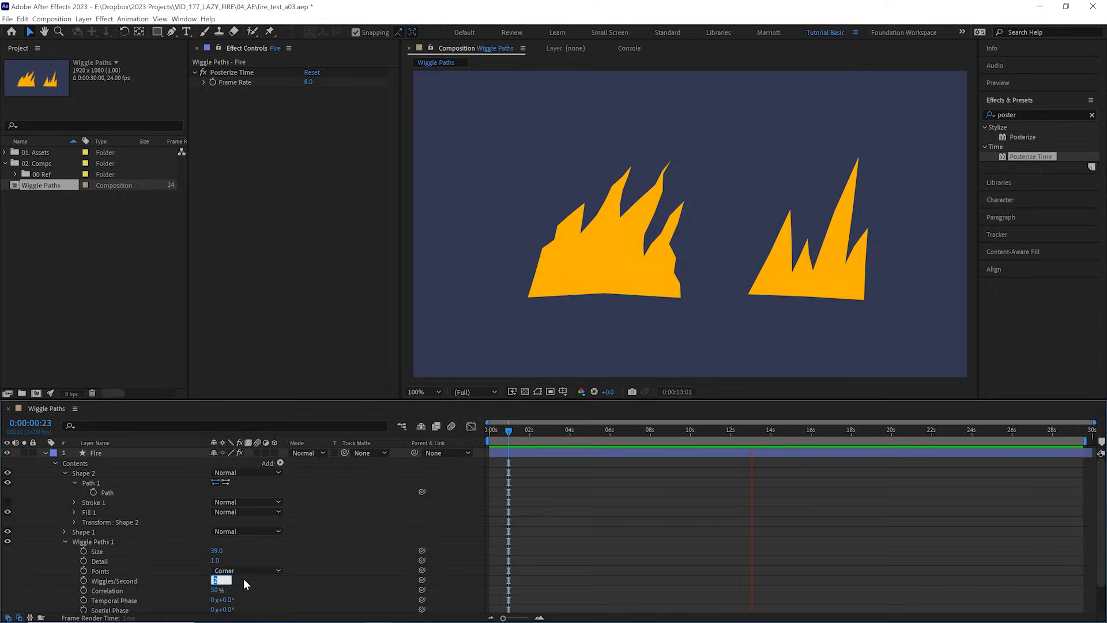
pyautogui.write('4.0')
pyautogui.write('Fla')
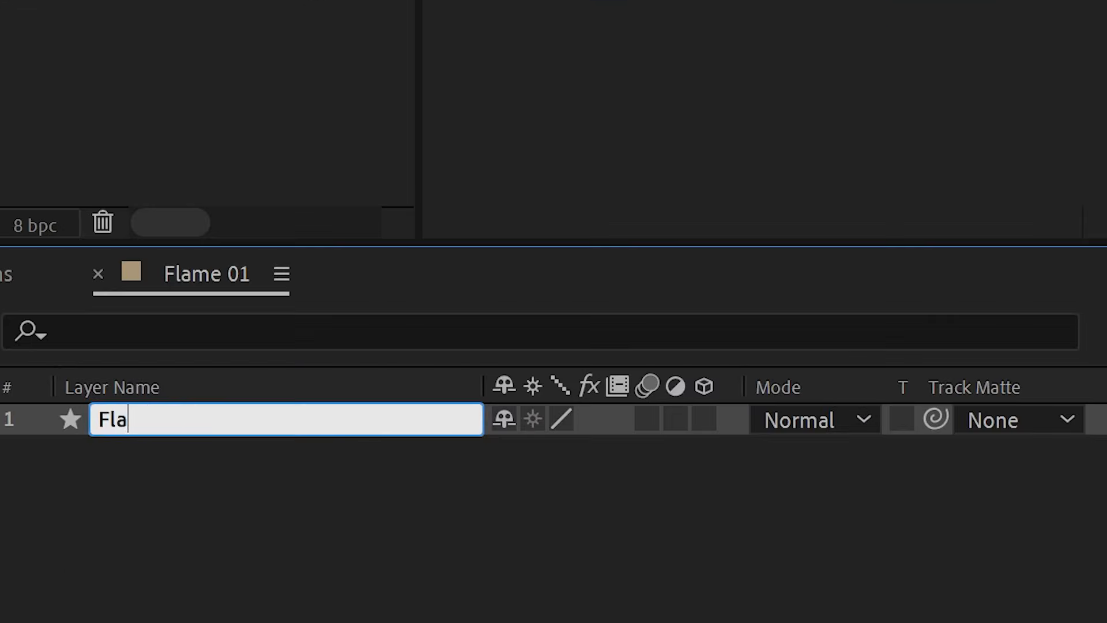
# - Finish naming the layer Flame and reshape the small flame for its second Path keyframe
pyautogui.write('me')
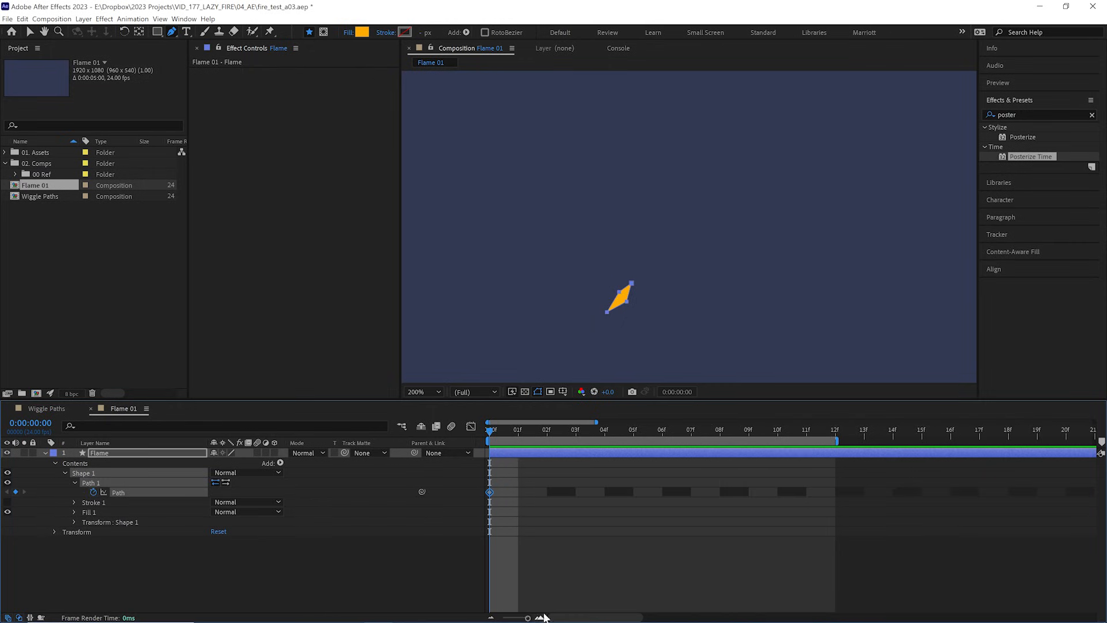
pyautogui.click(547, 429)
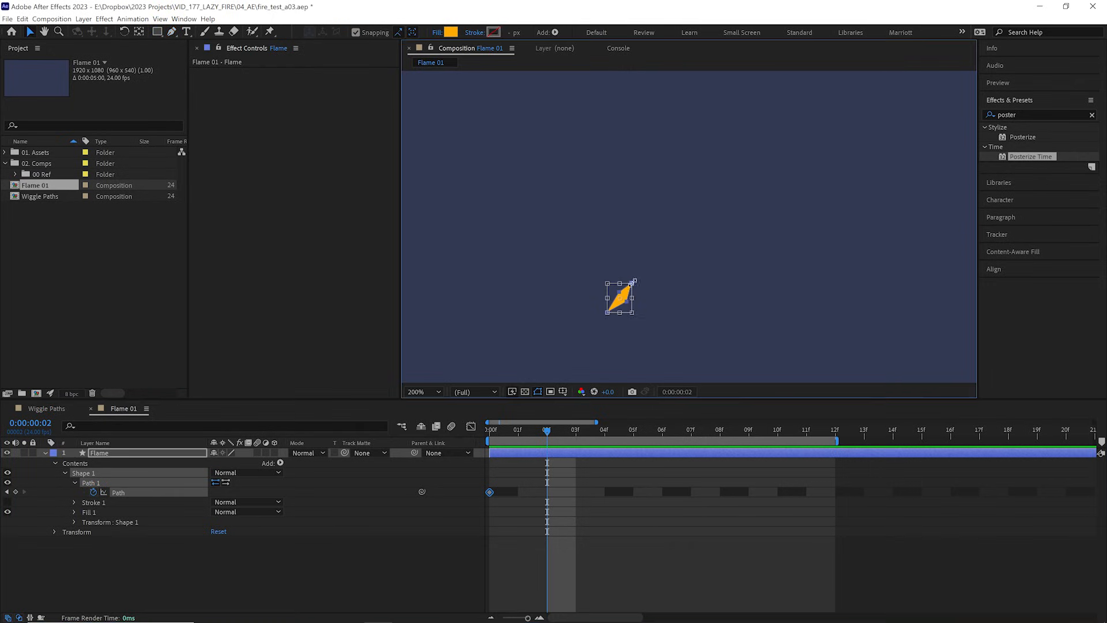
pyautogui.moveTo(620, 295); pyautogui.dragTo(629, 276)
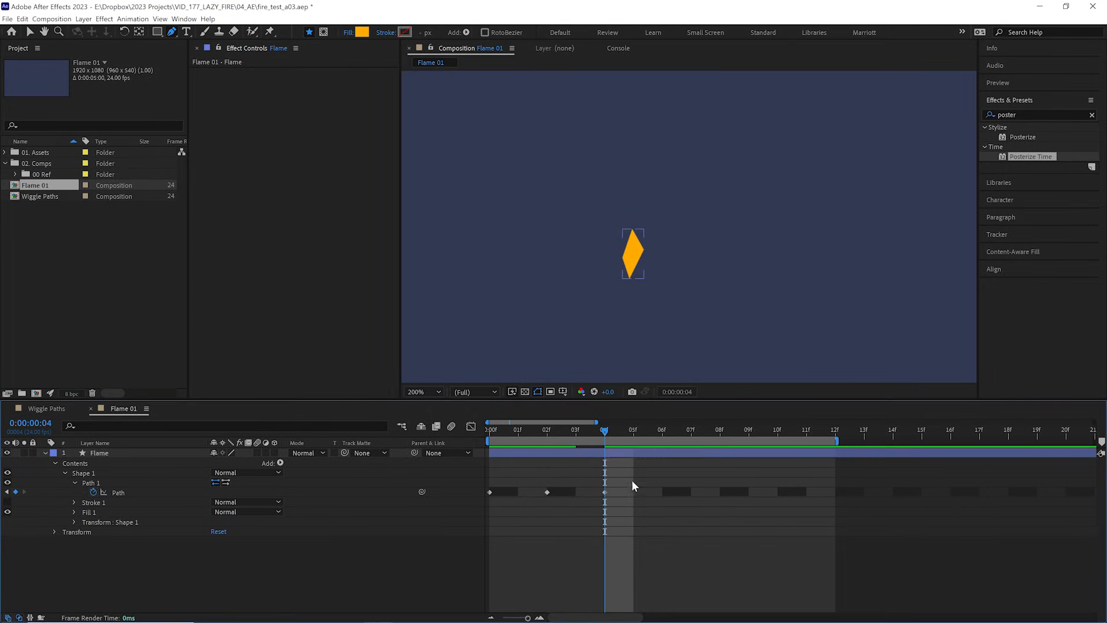
# - Add further Path keyframes every two frames so the flame morphs through its poses
pyautogui.click(663, 429)
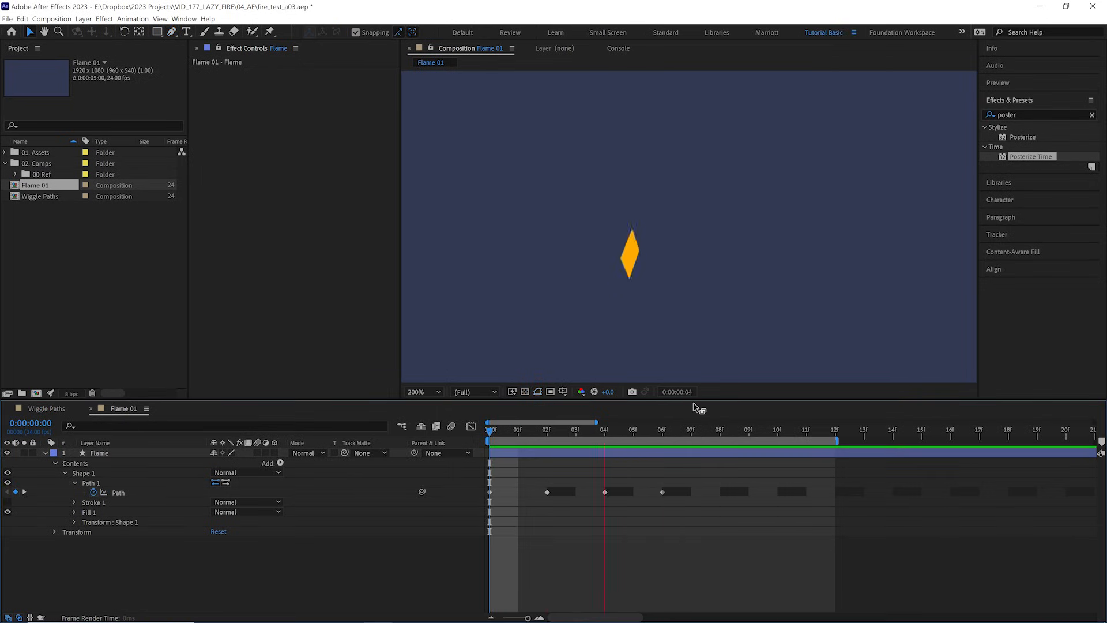
pyautogui.click(720, 428)
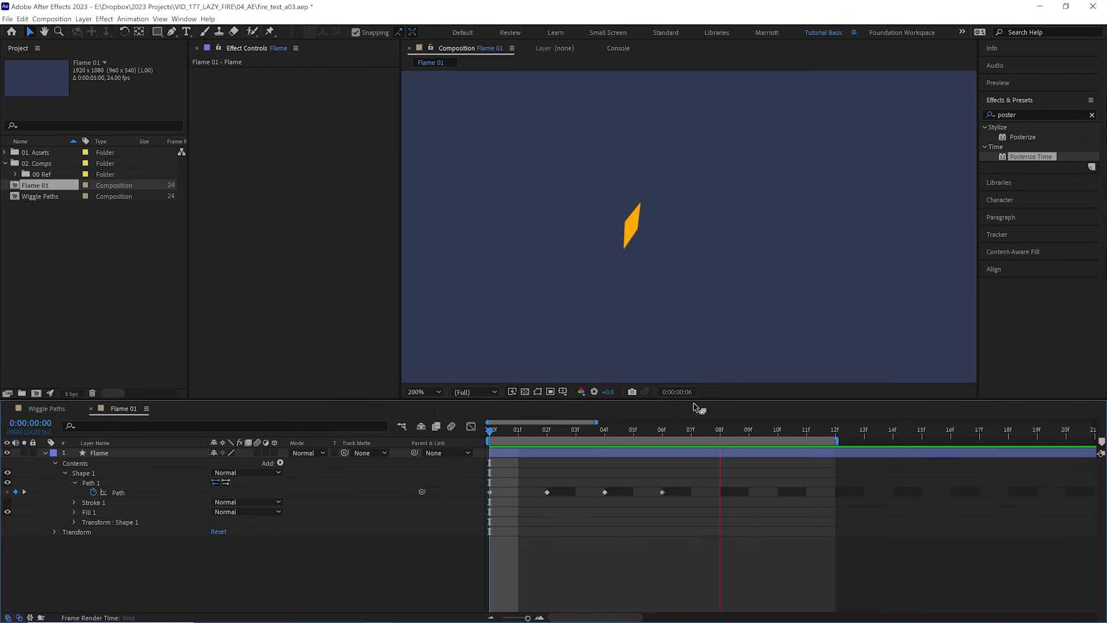
pyautogui.click(516, 429)
pyautogui.write('cc wide')
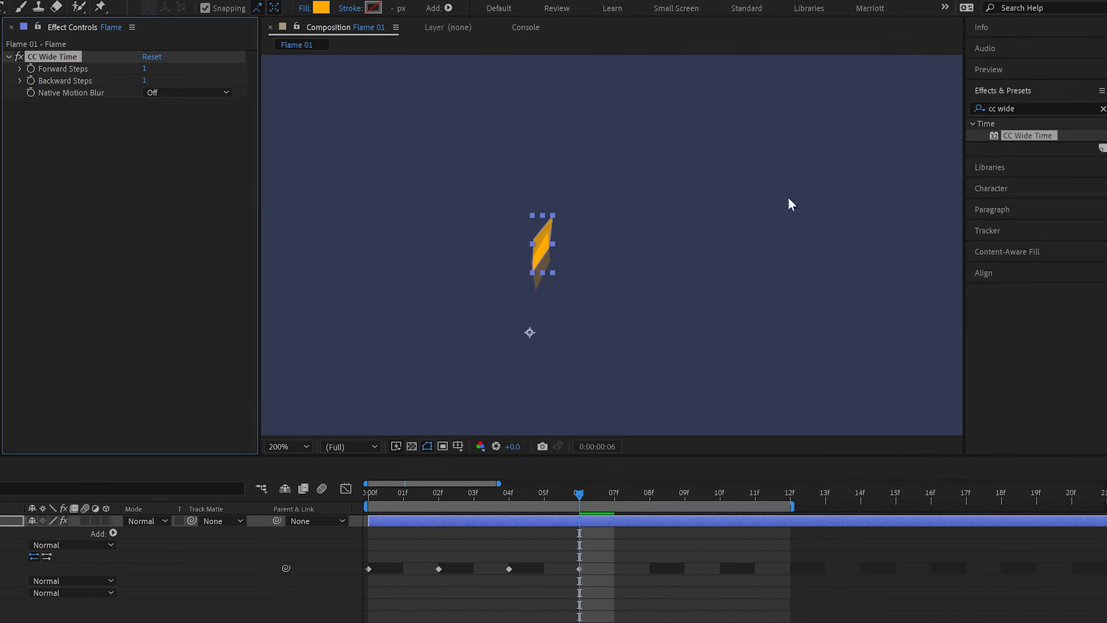
pyautogui.moveTo(116, 54)
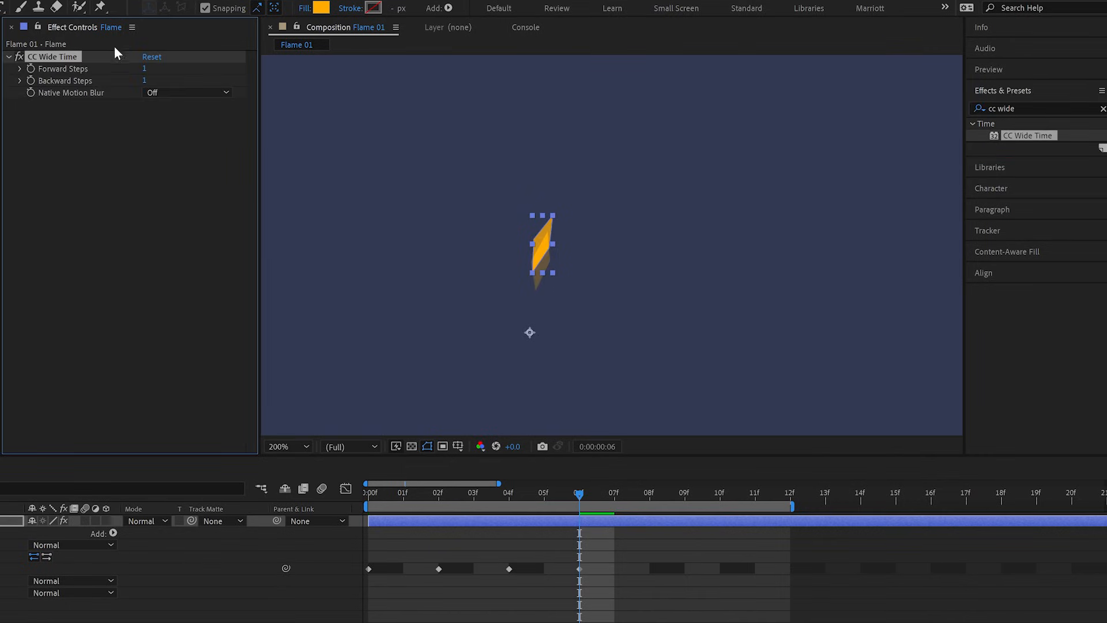
pyautogui.moveTo(148, 85)
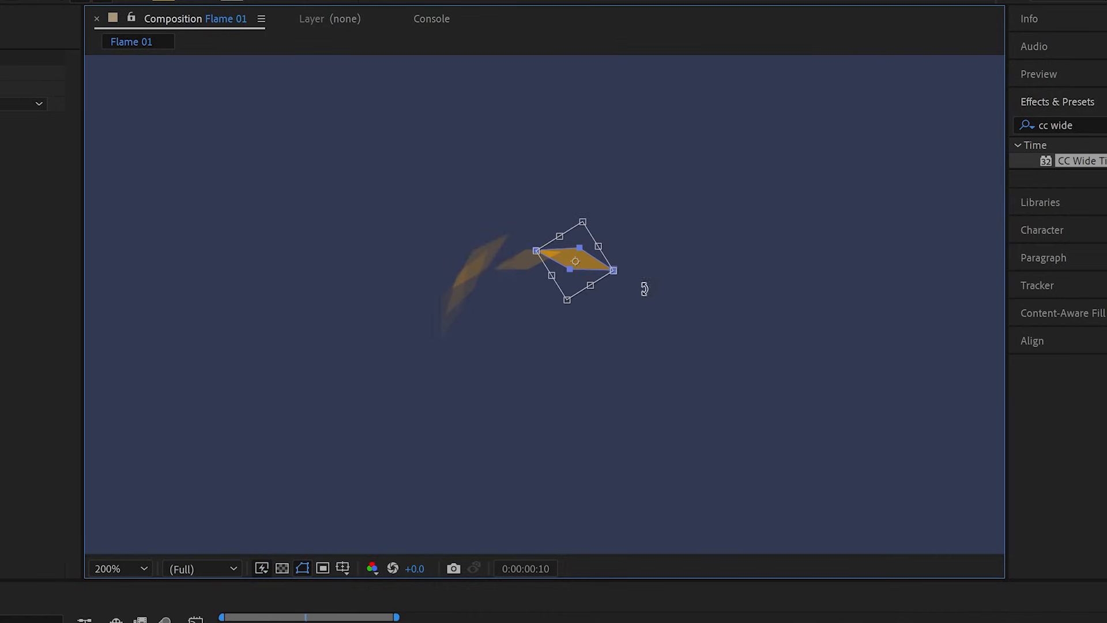
# - Swing the flame into a sideways pose for the next rotated Path keyframe
pyautogui.moveTo(576, 261); pyautogui.dragTo(558, 236)
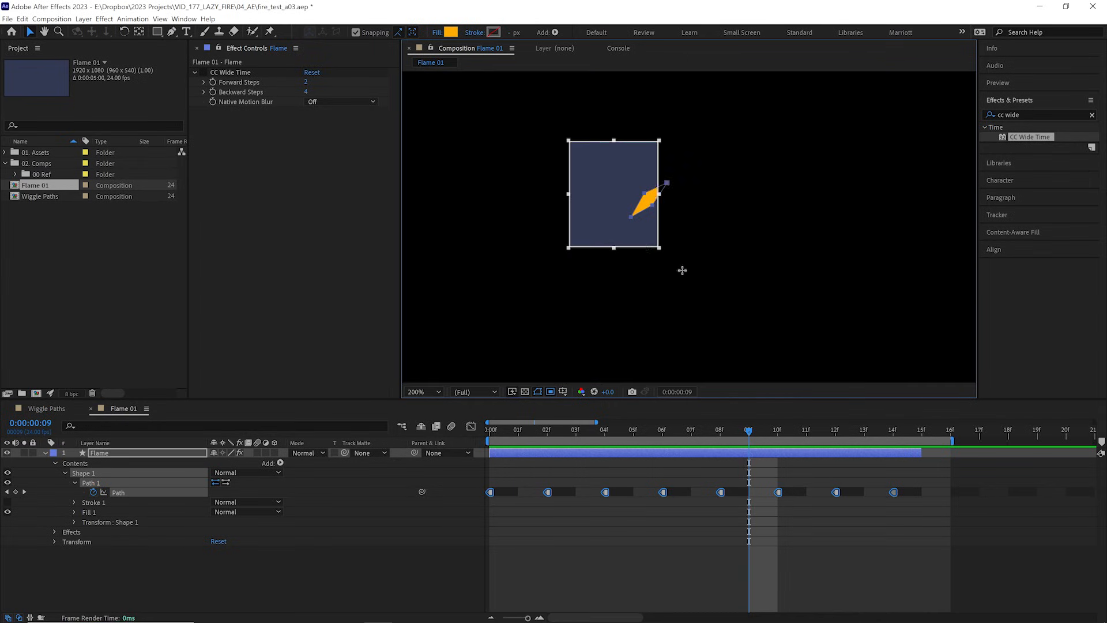
# - Redraw a larger region of interest around the flame's motion and bring up the Composition menu
pyautogui.click(518, 429)
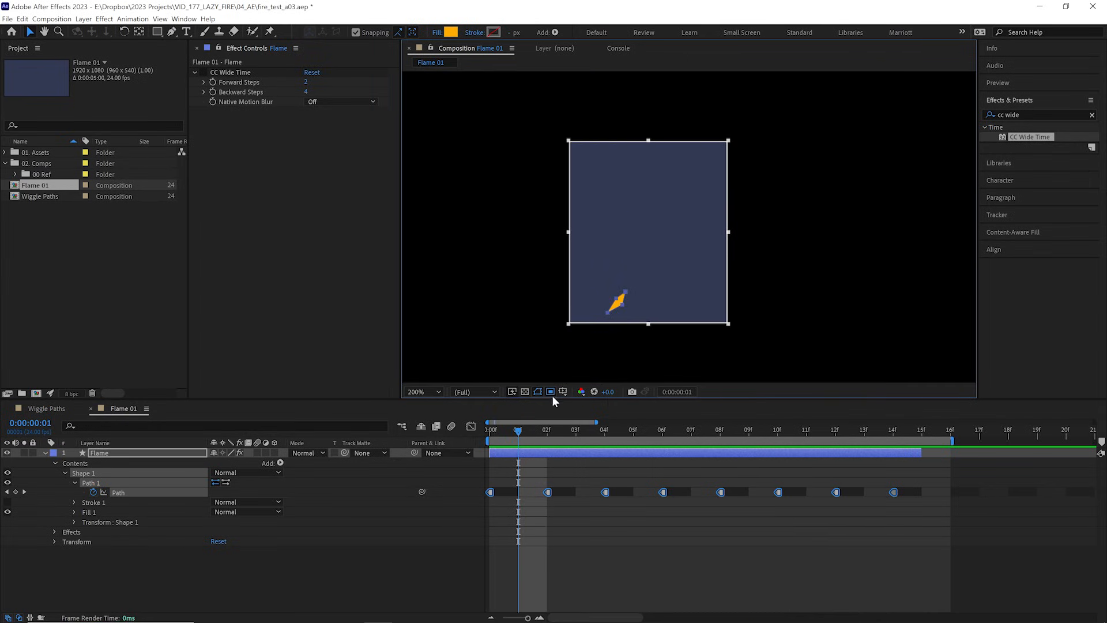
pyautogui.click(51, 19)
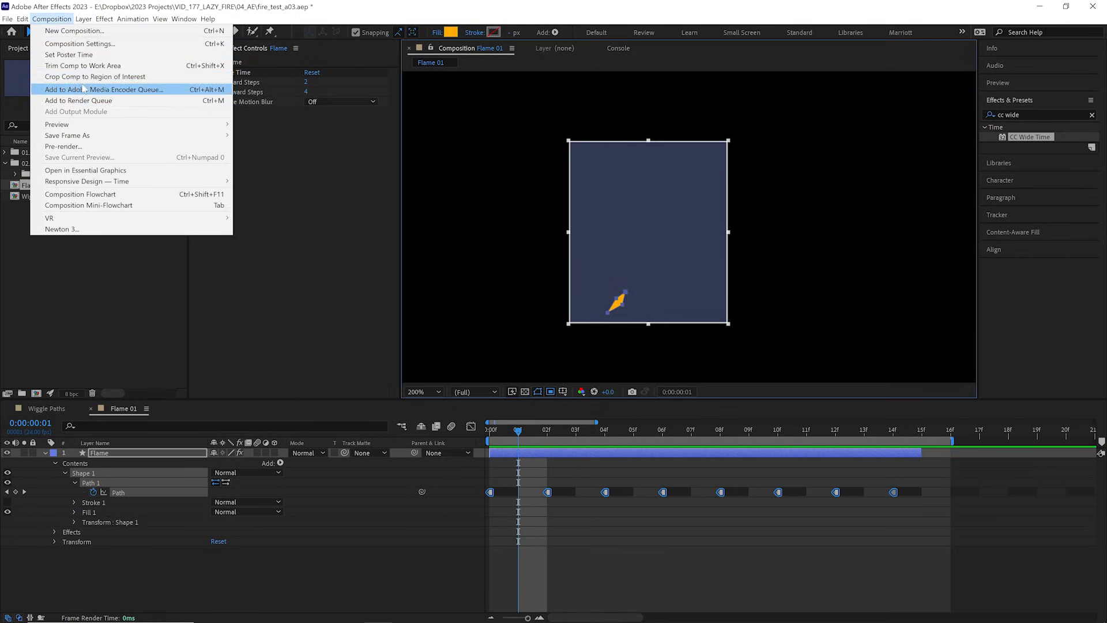